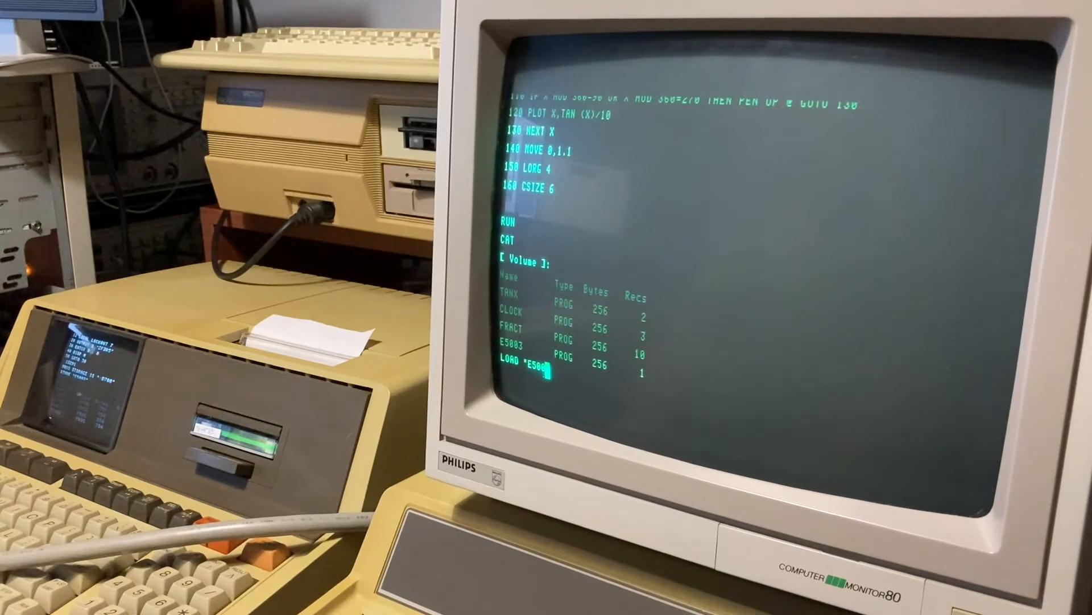
# - Execute LOAD "E5003" so the disk load begins and the wait message appears
pyautogui.press('Return')
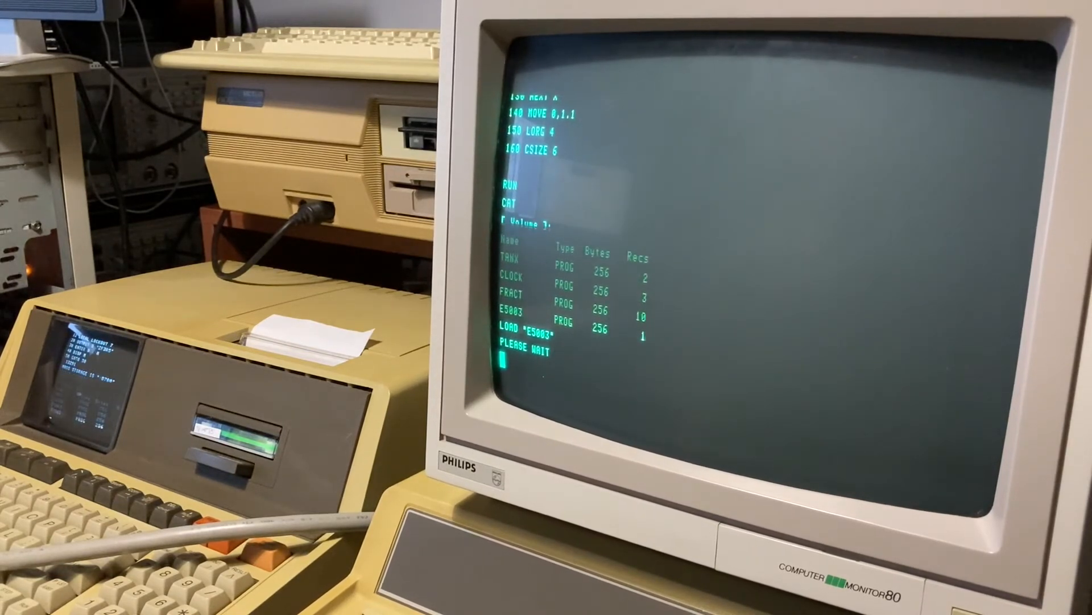